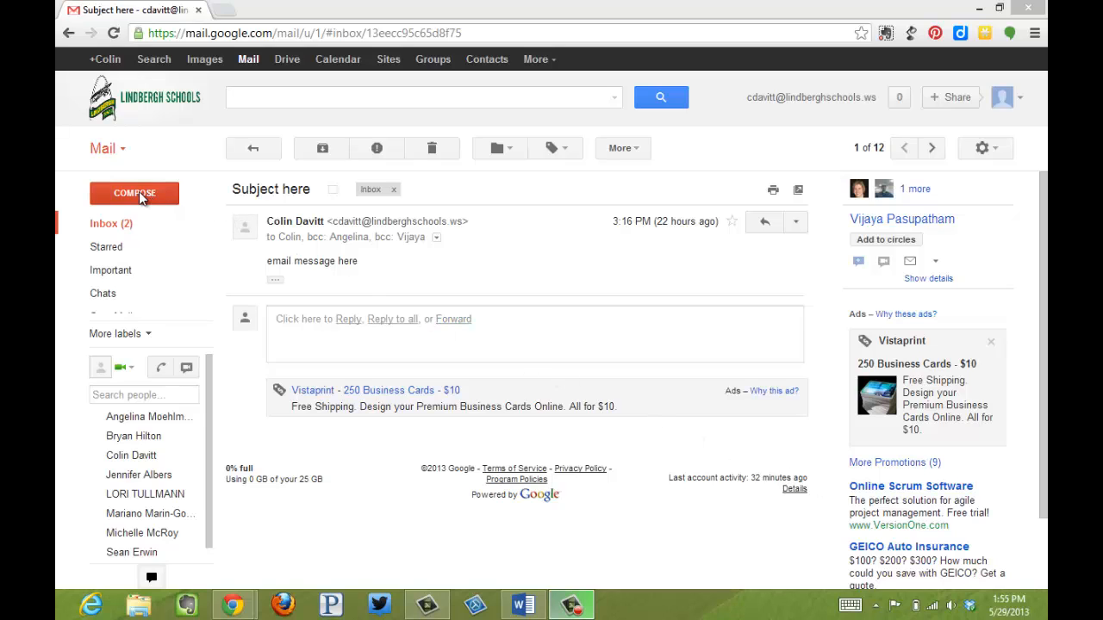
# Compose a new message and address it to yourself via the 'da' name suggestion
pyautogui.click(134, 193)
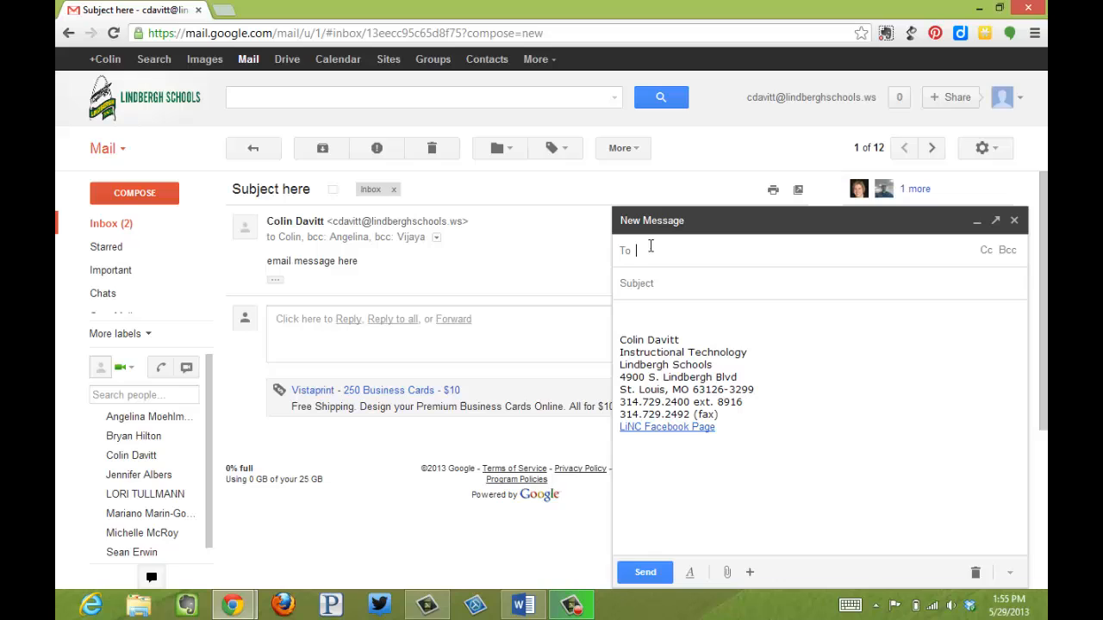
pyautogui.write('da')
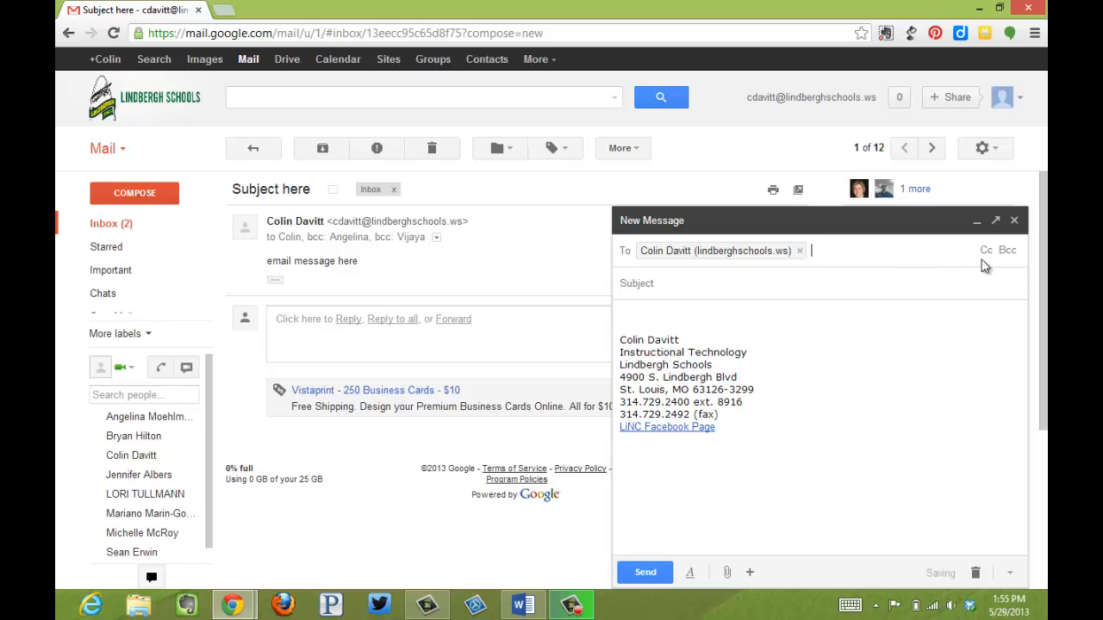
# Add the principal as a Cc recipient of the message
pyautogui.click(989, 250)
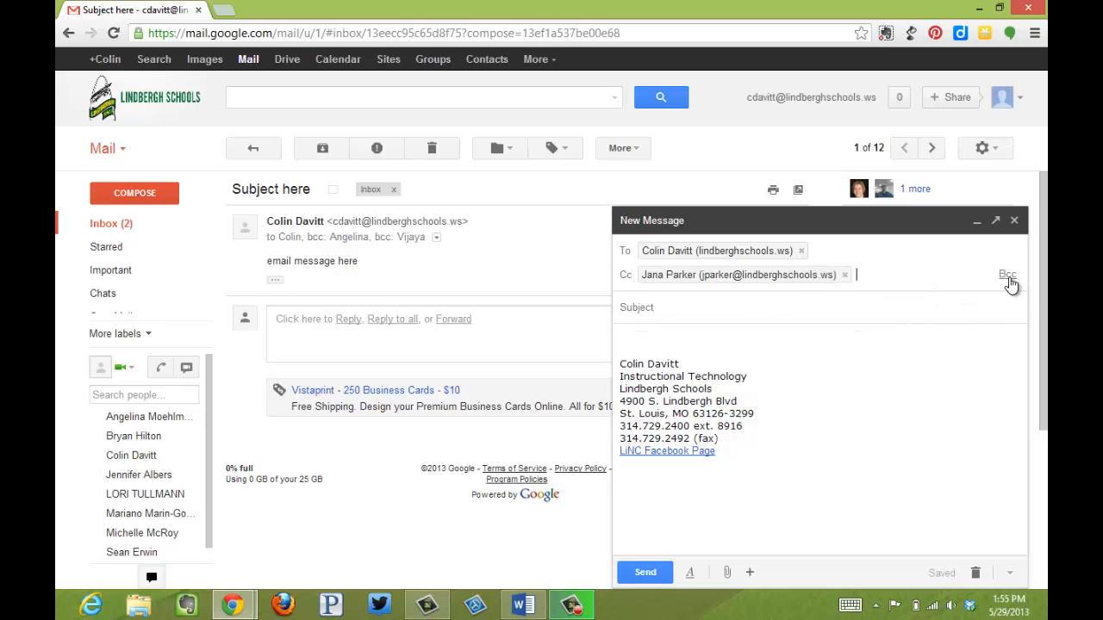
# Show the Bcc line beside the To and Cc recipients
pyautogui.click(1008, 274)
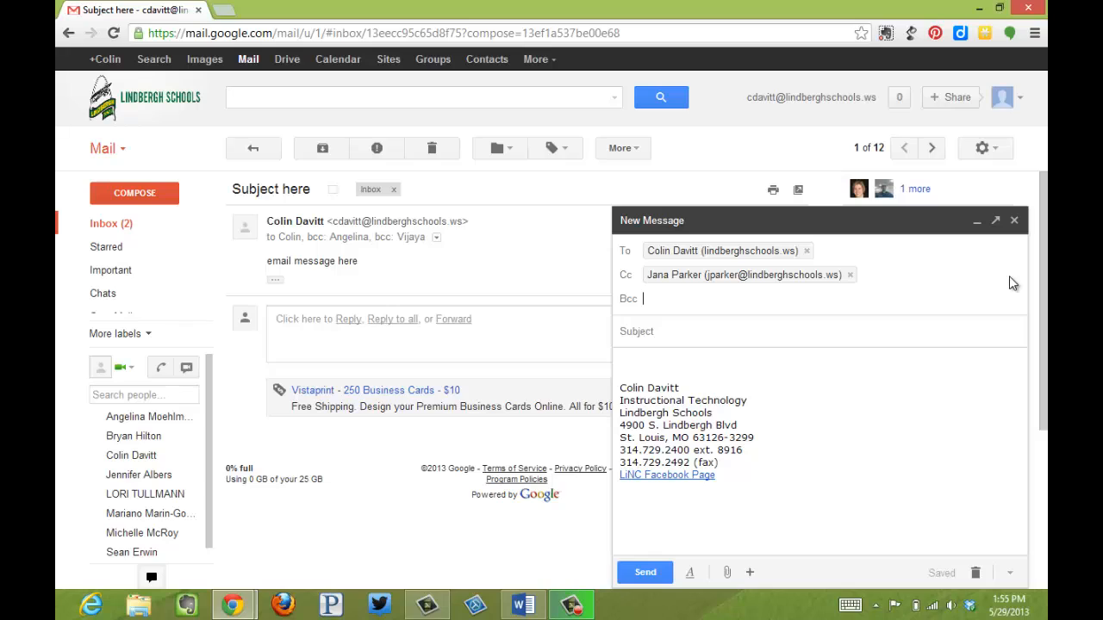
pyautogui.moveTo(686, 314)
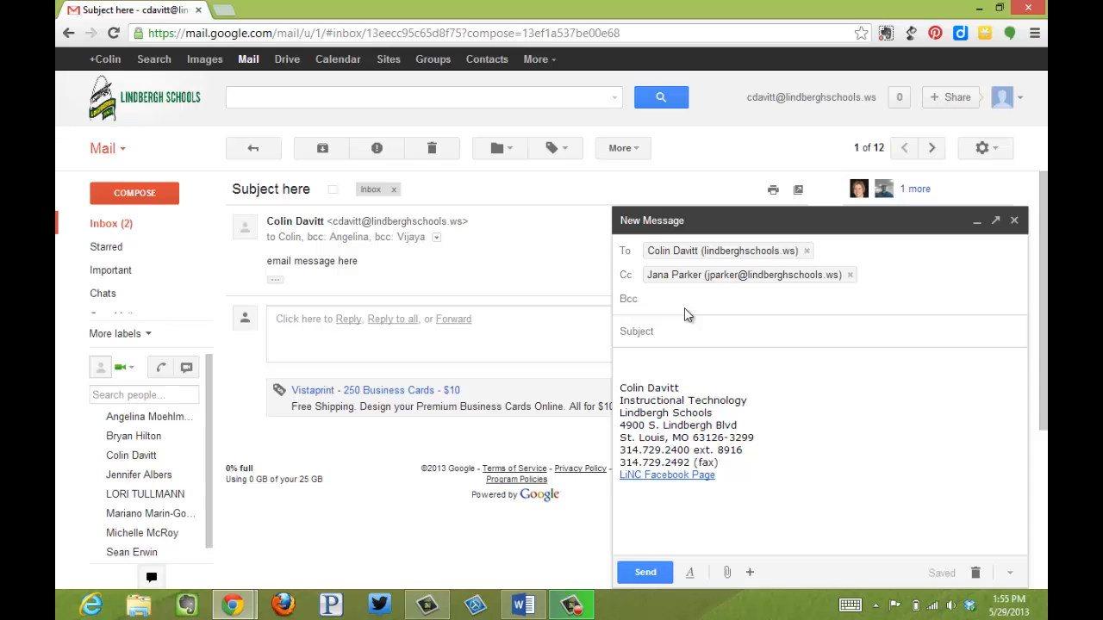
# Enter subject 'Newsletter...' and body line 'Click HERE to access our newsletter...'
pyautogui.write('m')
pyautogui.write('Click HERE to access')
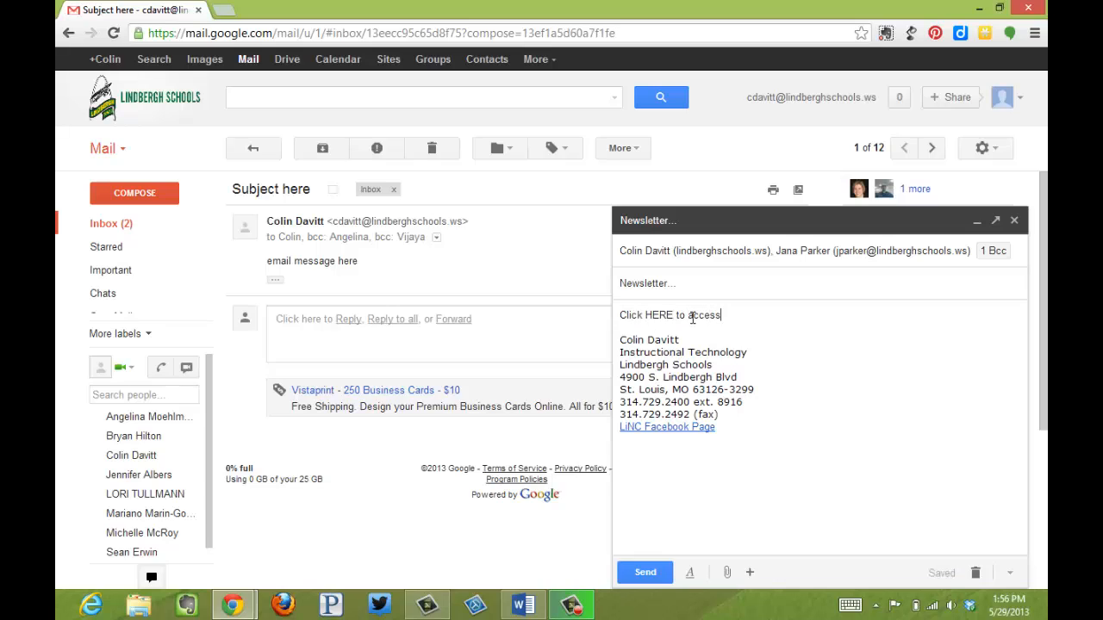
pyautogui.write('our newsletter...')
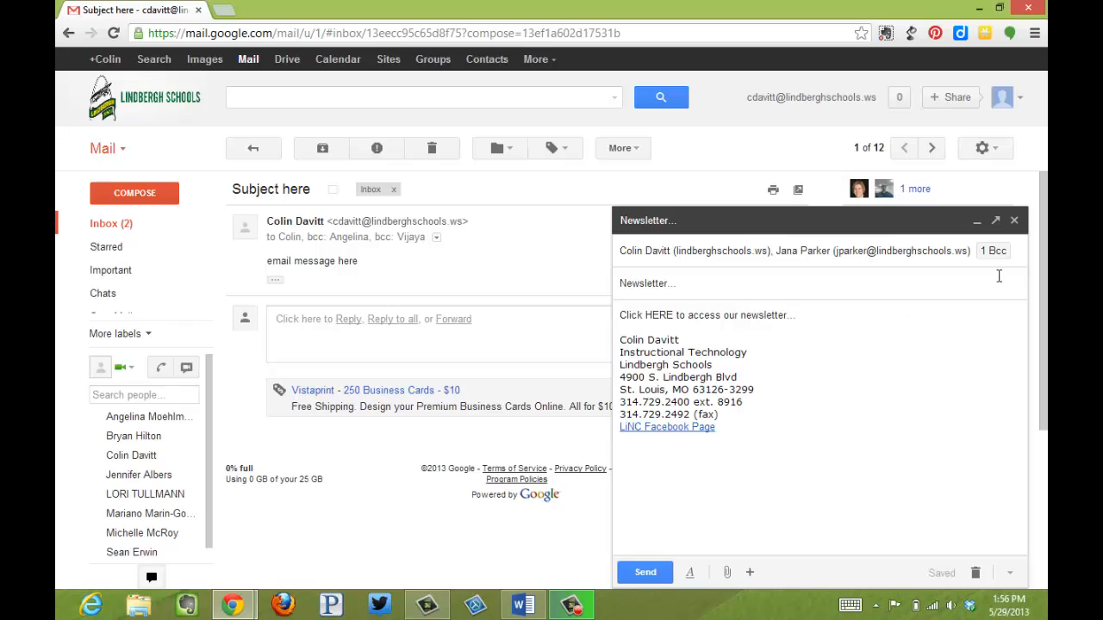